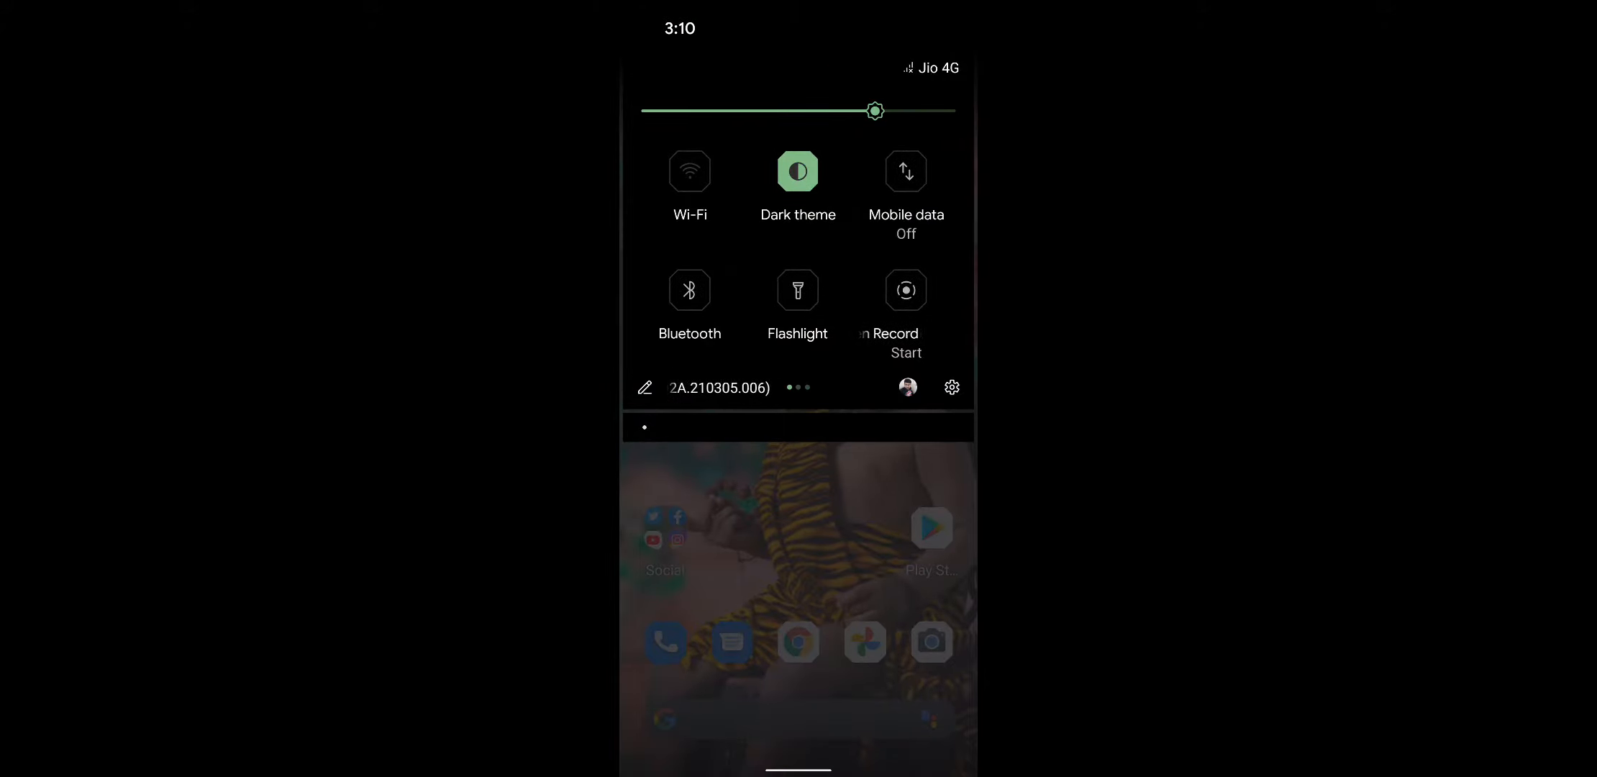
Step: Go from Quick Settings into the full Settings app and reach System > Gestures
{"action": "left_click", "coordinate": [951, 387]}
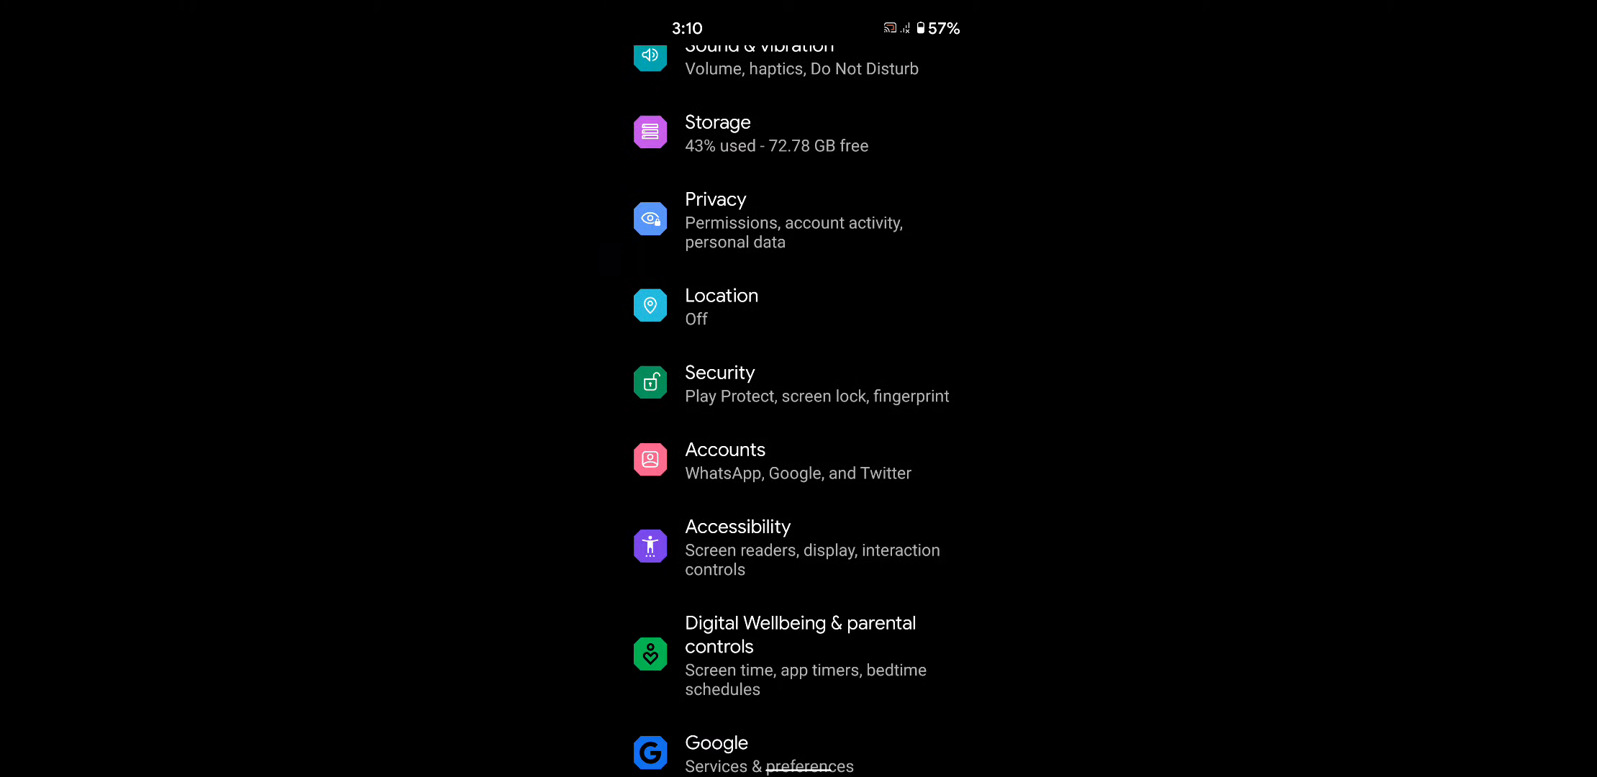
{"action": "scroll", "scroll_direction": "down", "scroll_amount": 3}
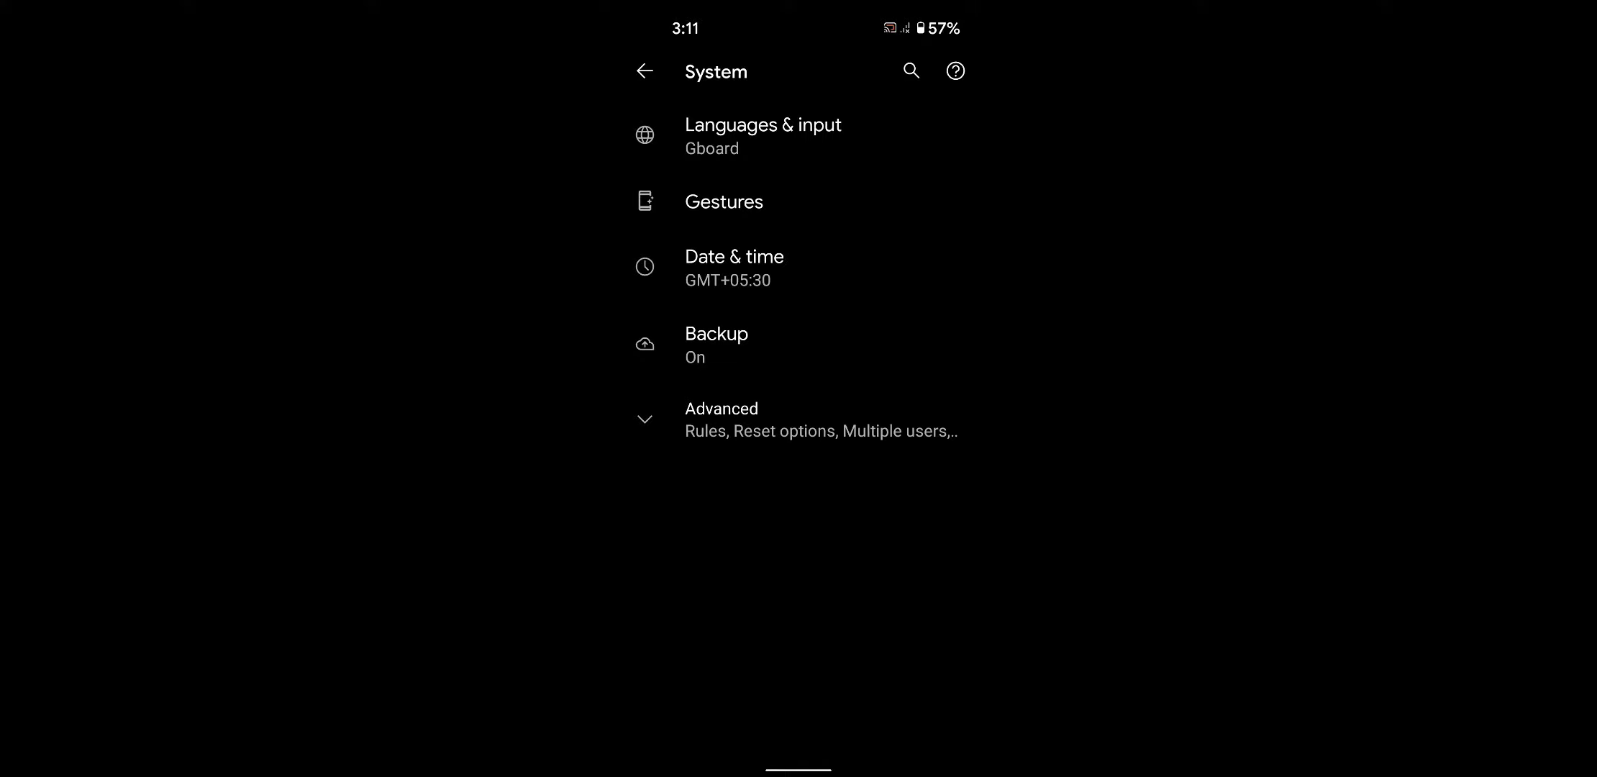
{"action": "left_click", "coordinate": [724, 200]}
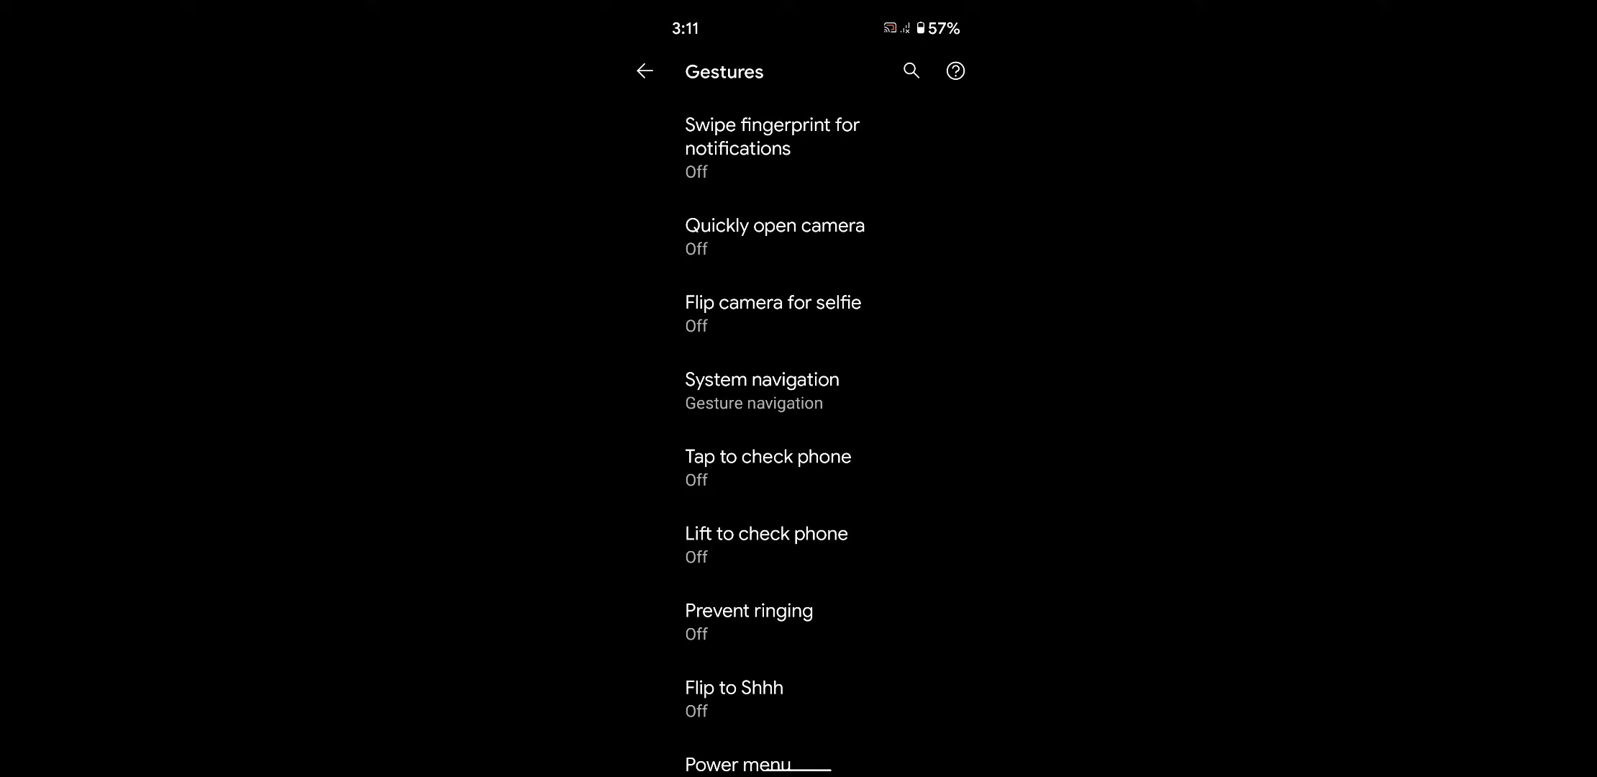
Step: Set System navigation to 3-button navigation and return to the Gestures list
{"action": "left_click", "coordinate": [761, 390]}
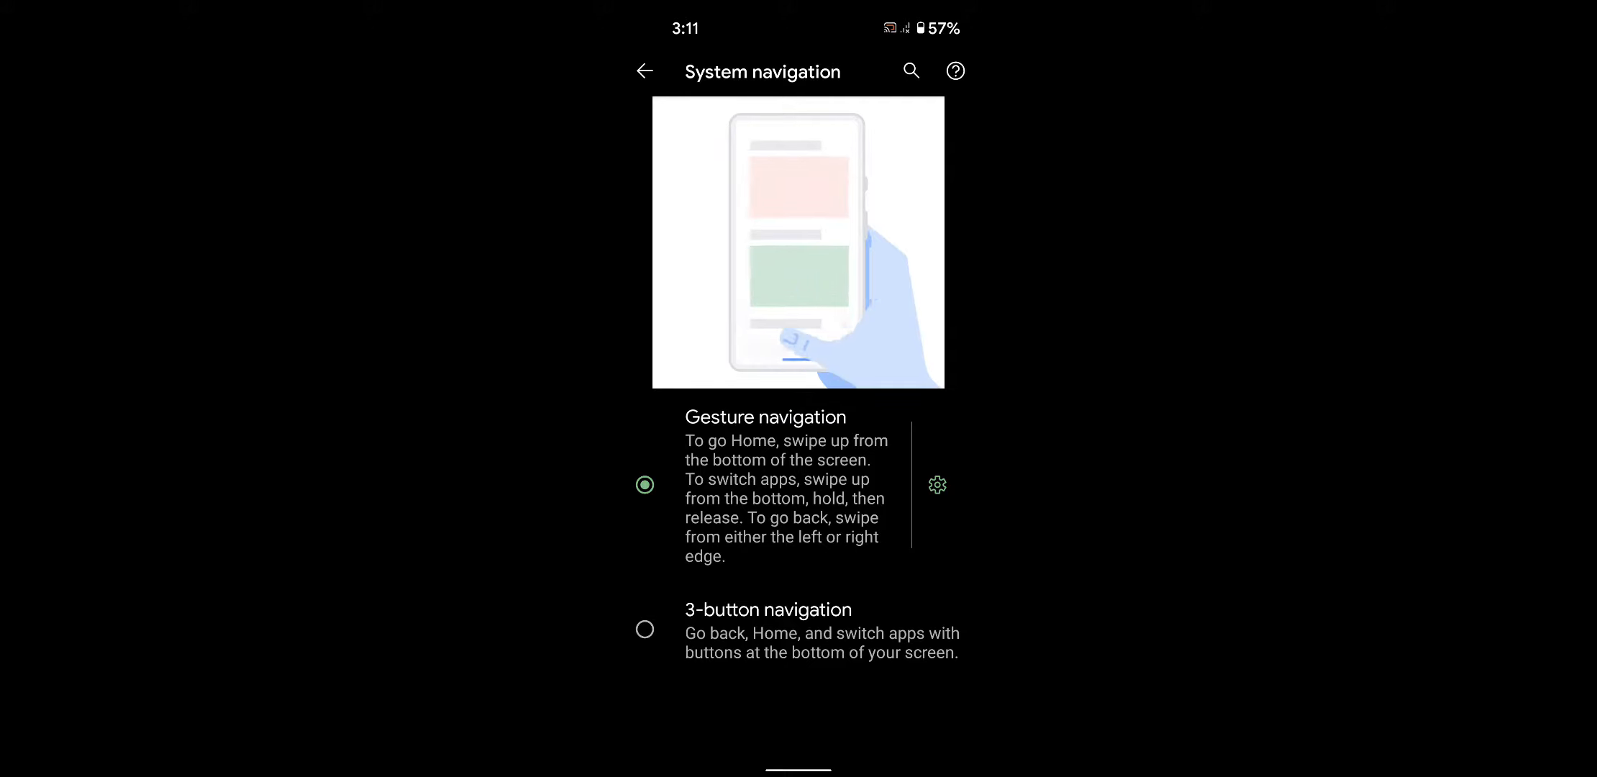
{"action": "left_click", "coordinate": [643, 629]}
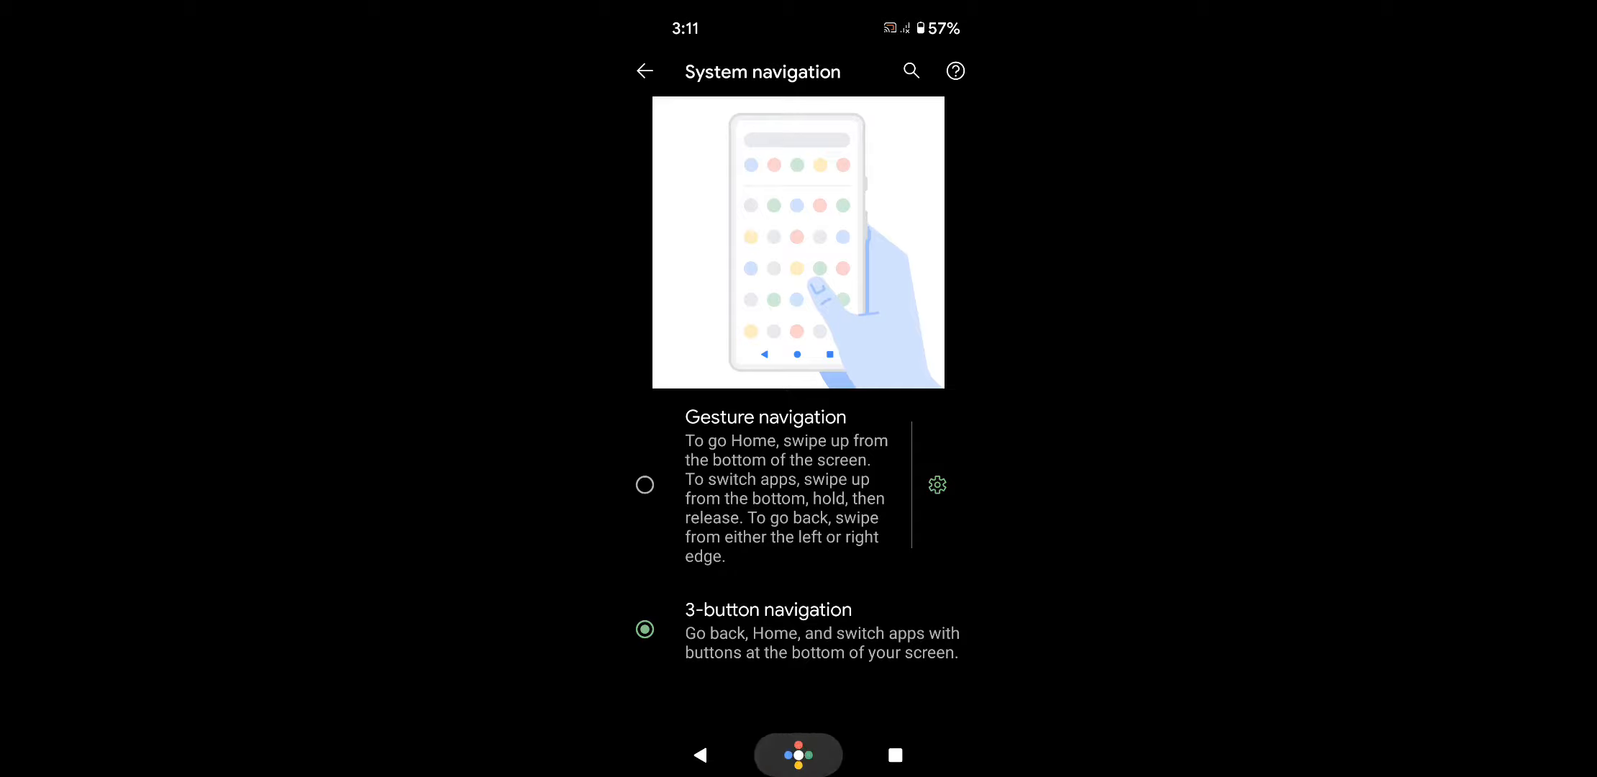
{"action": "left_click", "coordinate": [799, 754]}
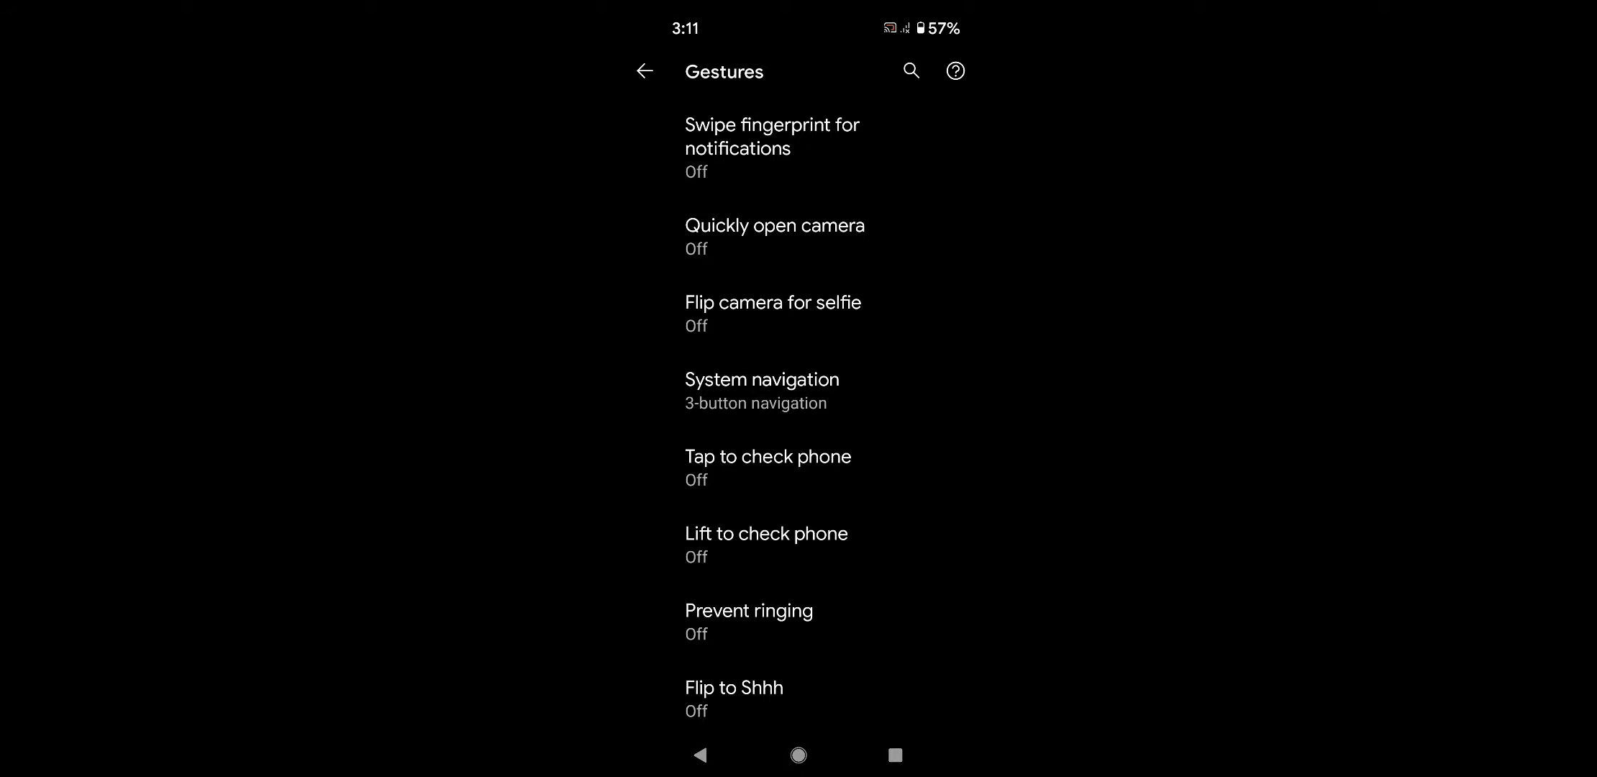
Step: Set System navigation back to Gesture navigation
{"action": "left_click", "coordinate": [761, 390]}
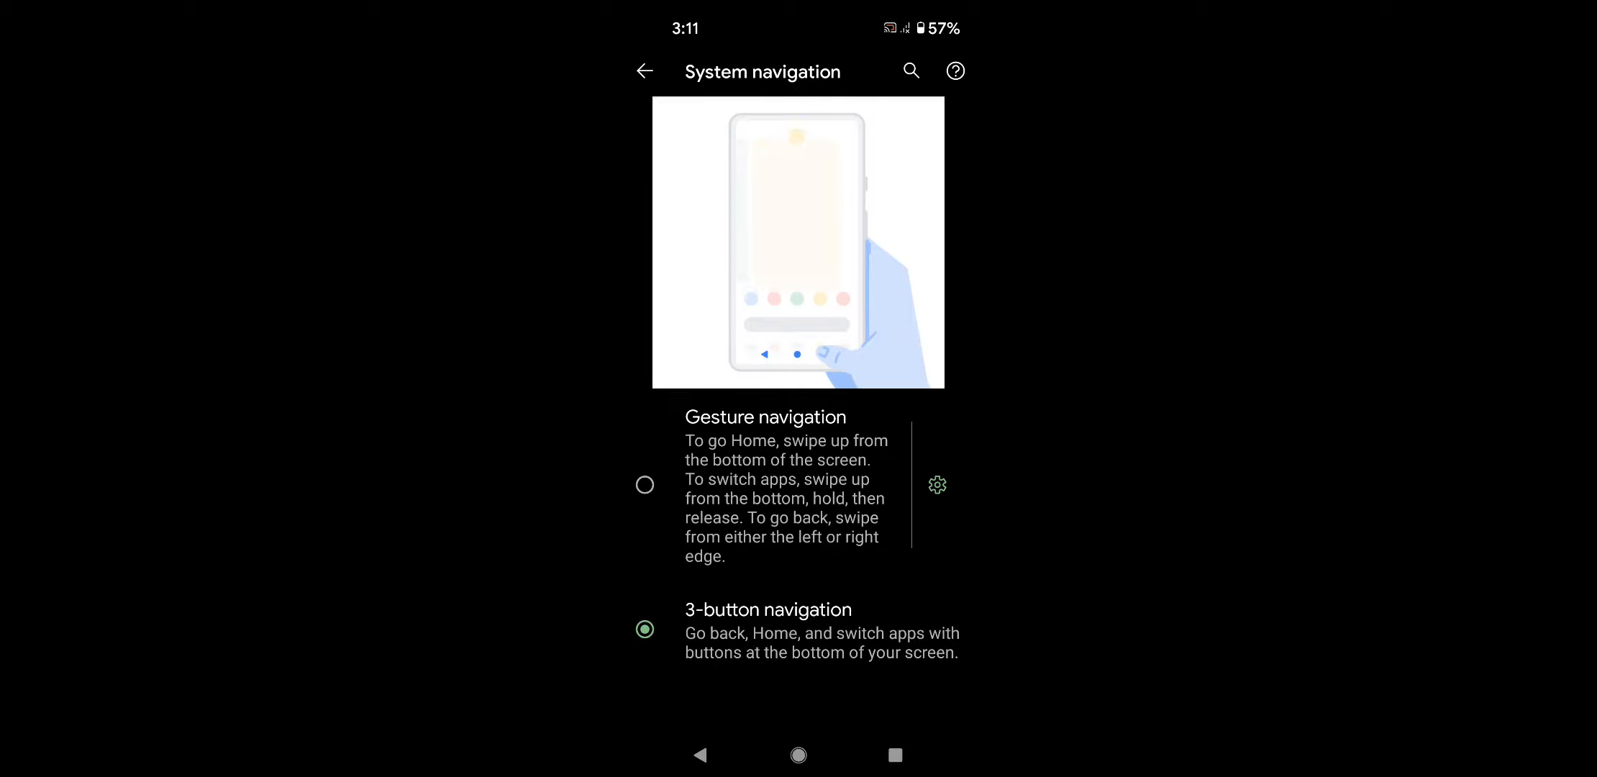
{"action": "left_click", "coordinate": [643, 485]}
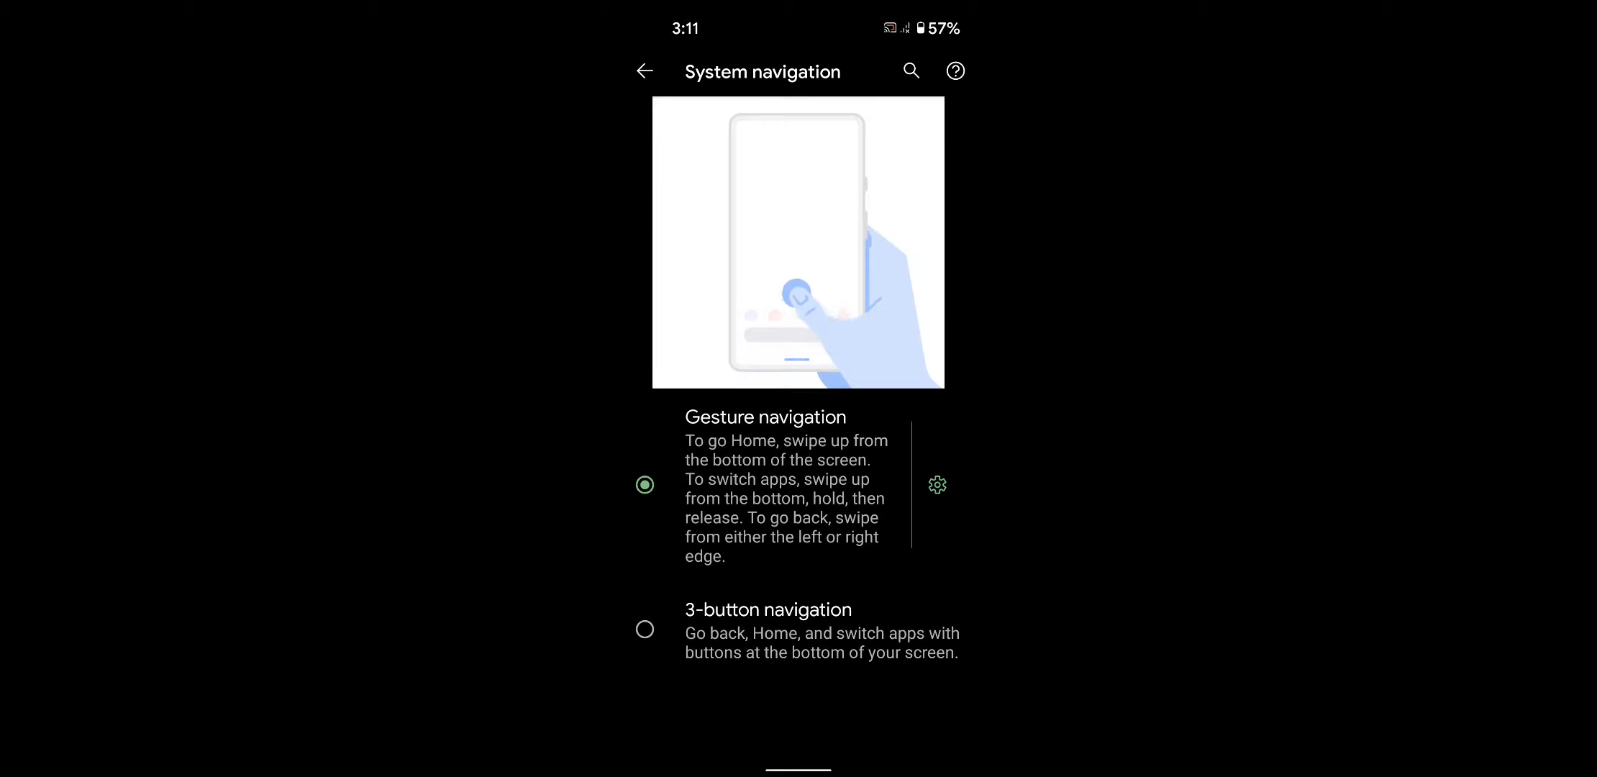